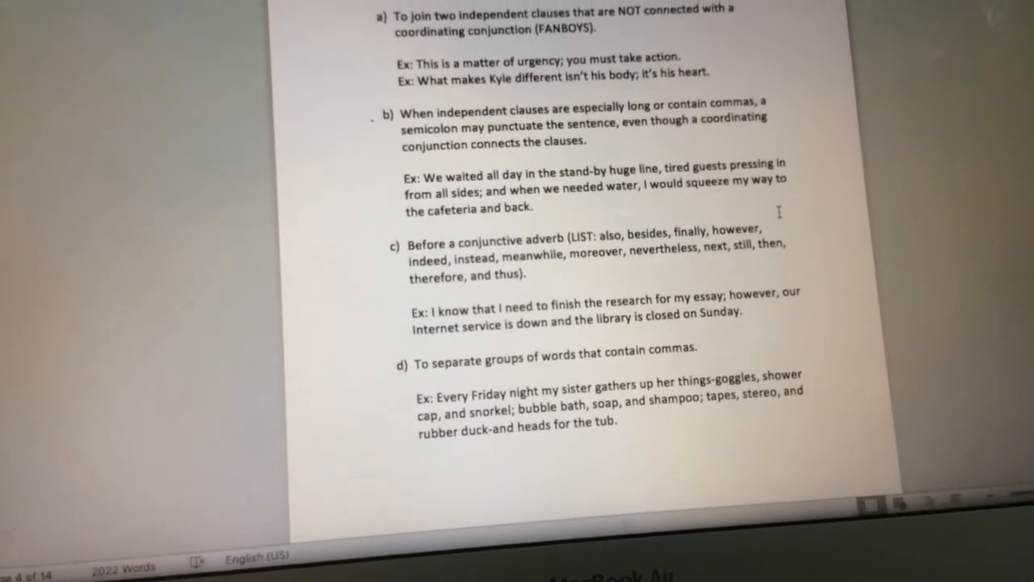
pyautogui.scroll(3)
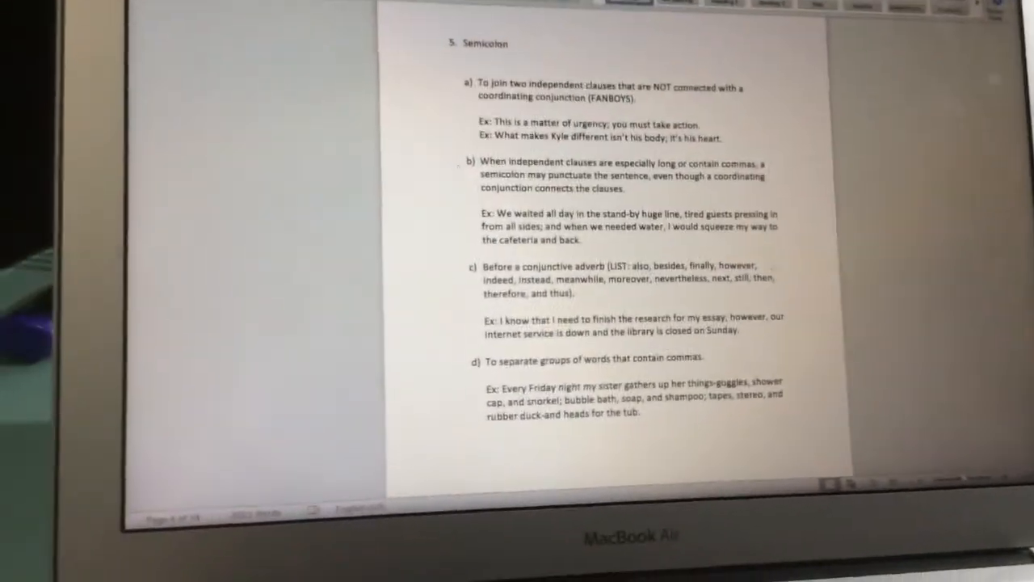
pyautogui.scroll(-3)
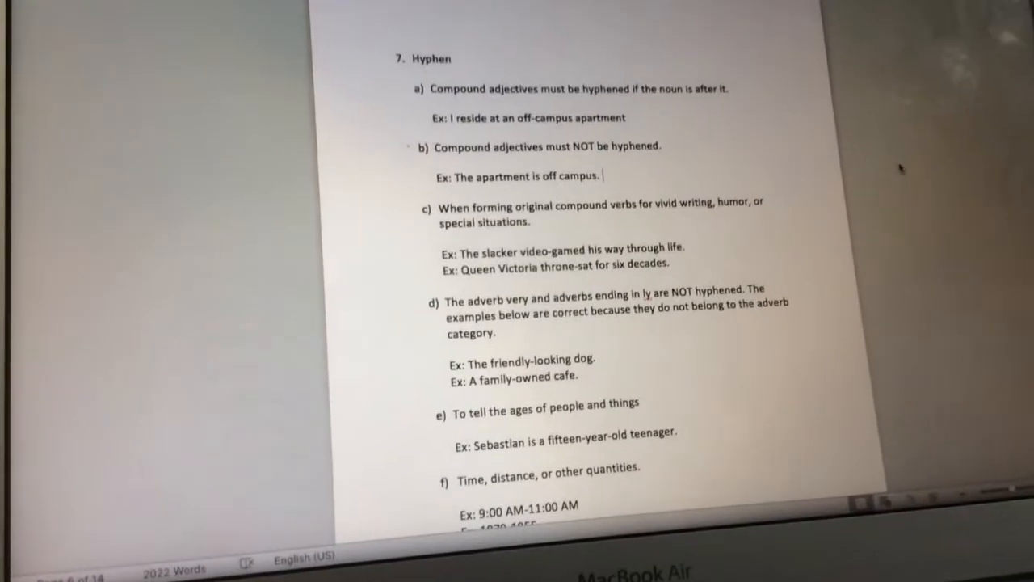
pyautogui.scroll(-3)
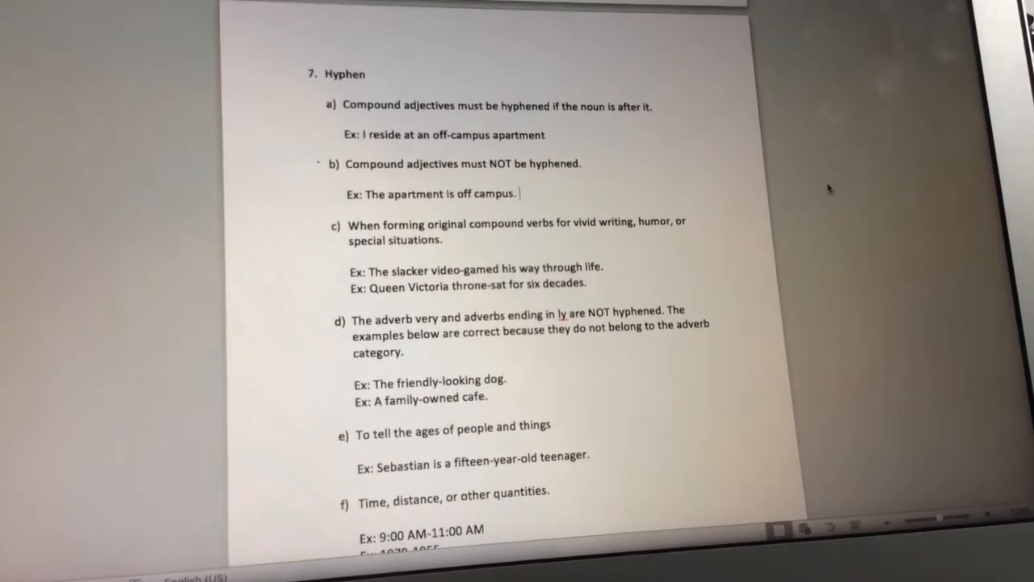
pyautogui.scroll(3)
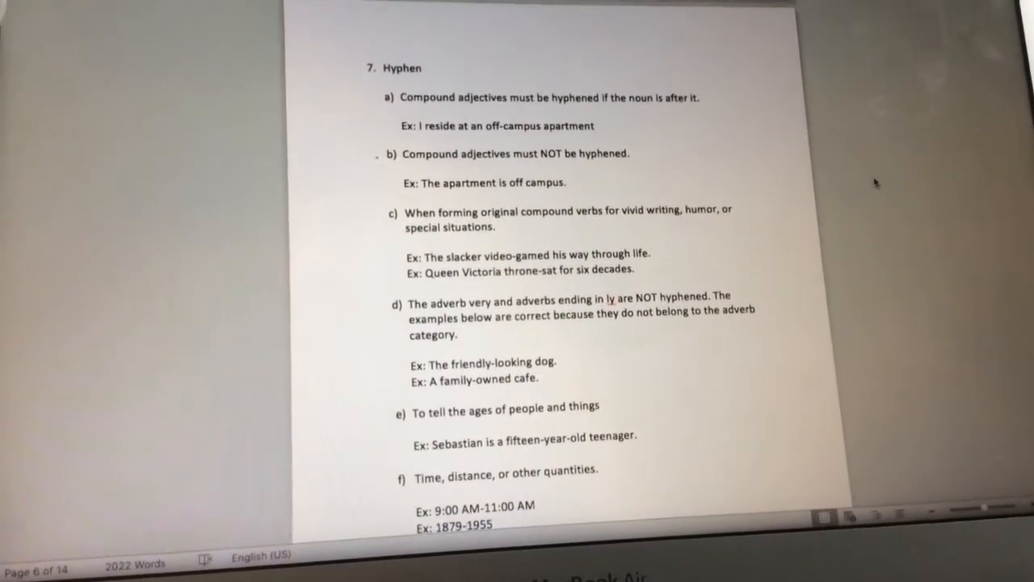
pyautogui.scroll(-3)
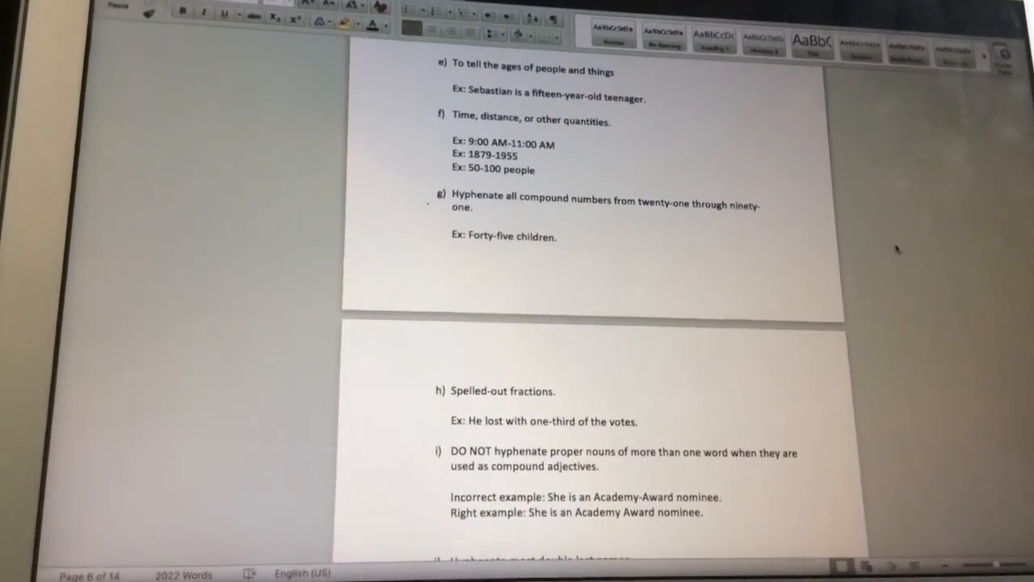
pyautogui.scroll(-3)
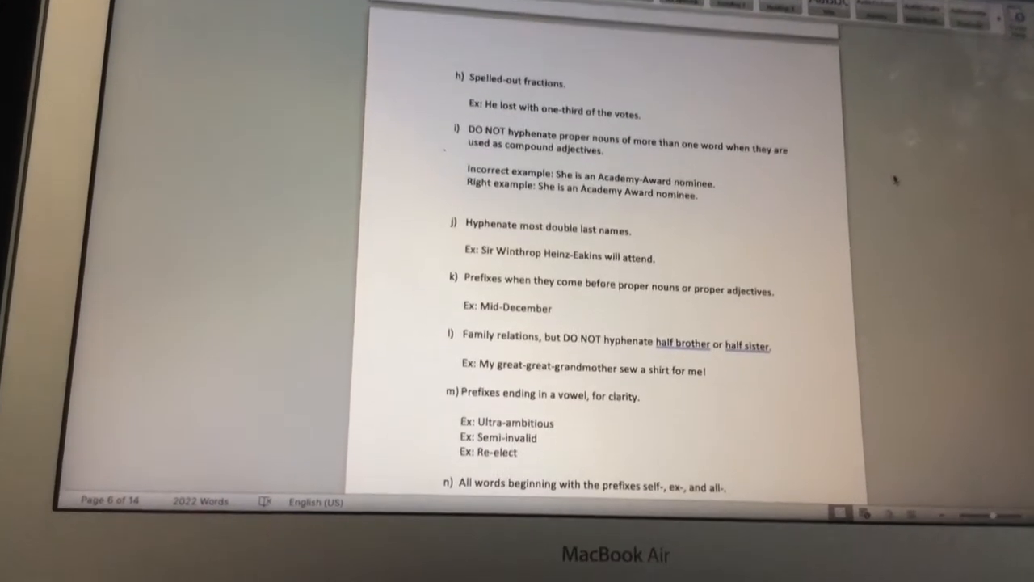
pyautogui.scroll(-3)
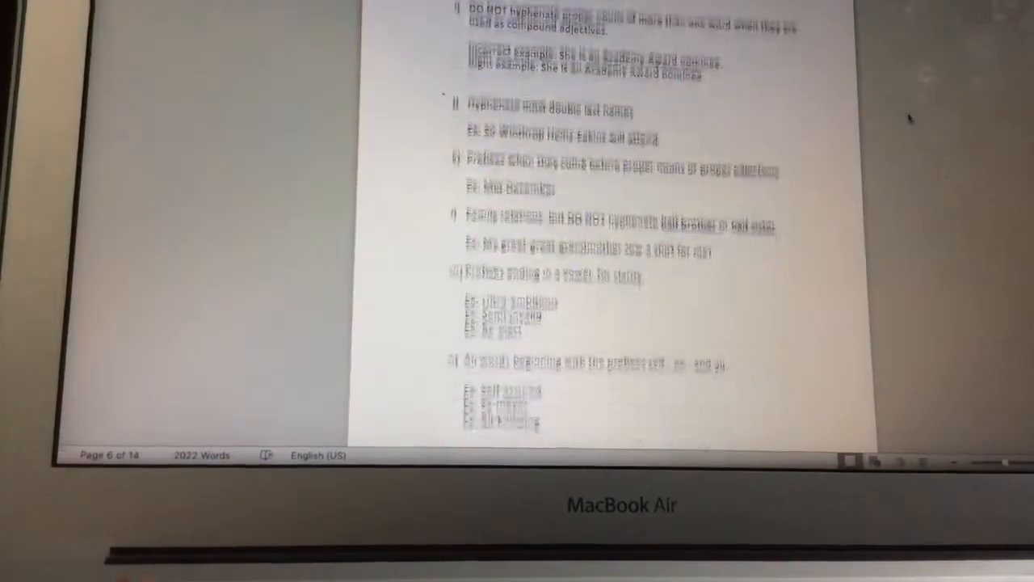
pyautogui.scroll(-3)
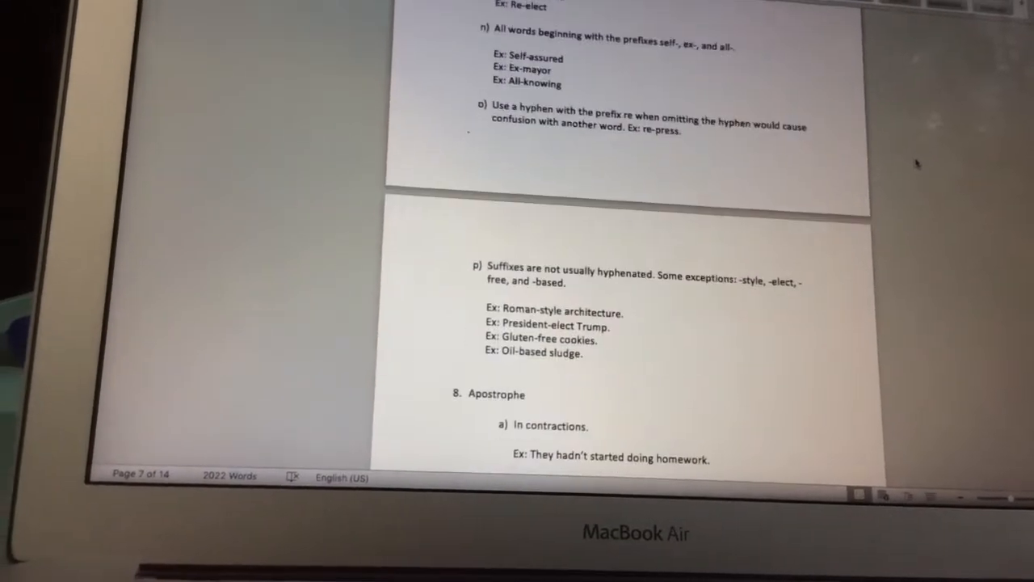
pyautogui.scroll(-3)
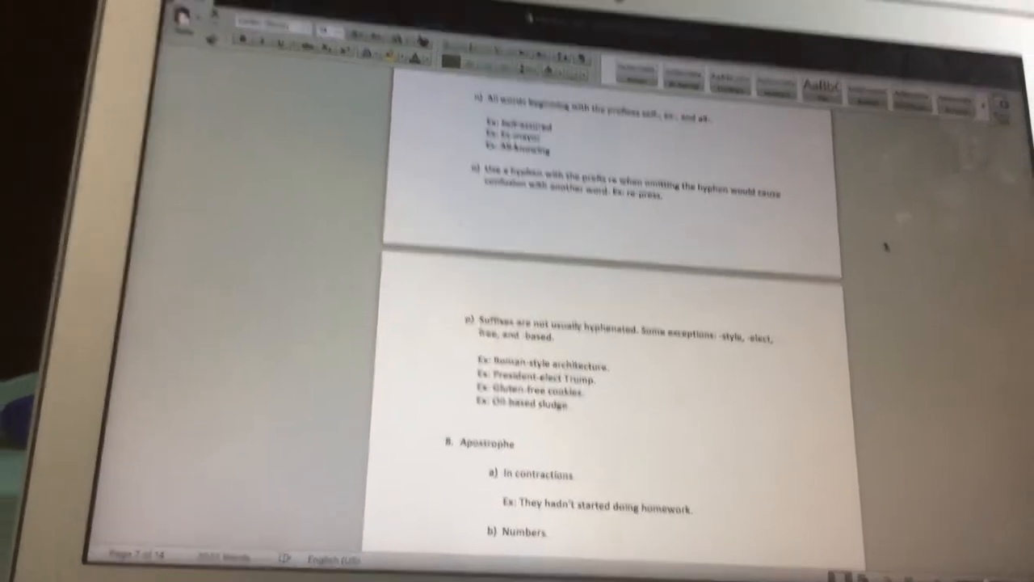
pyautogui.scroll(-3)
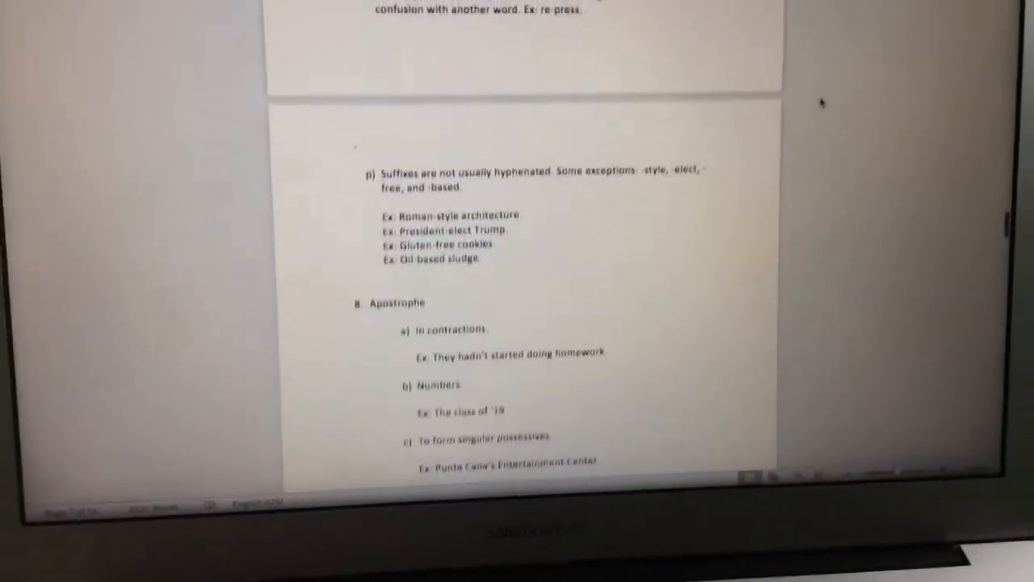
pyautogui.scroll(3)
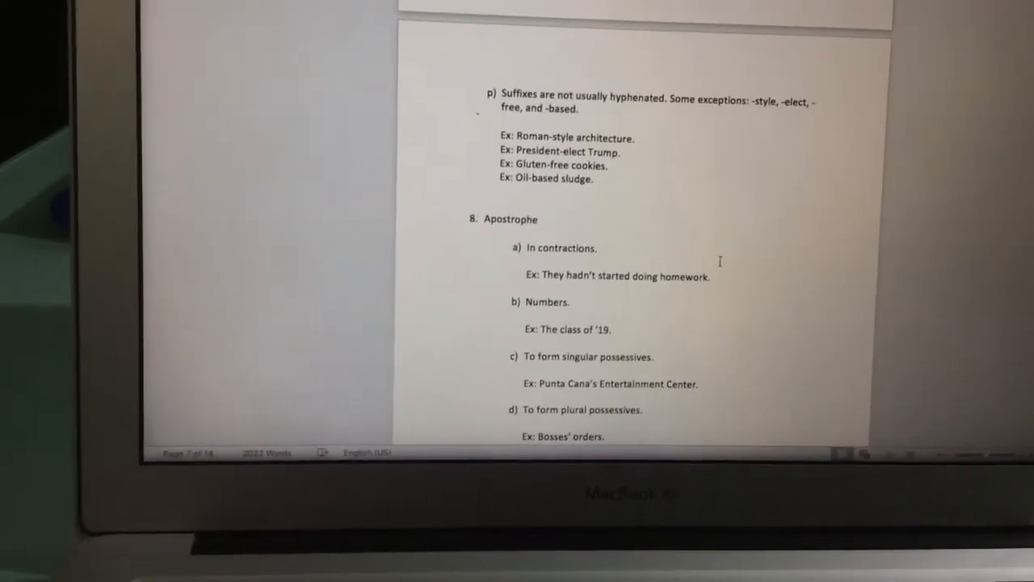
pyautogui.scroll(-3)
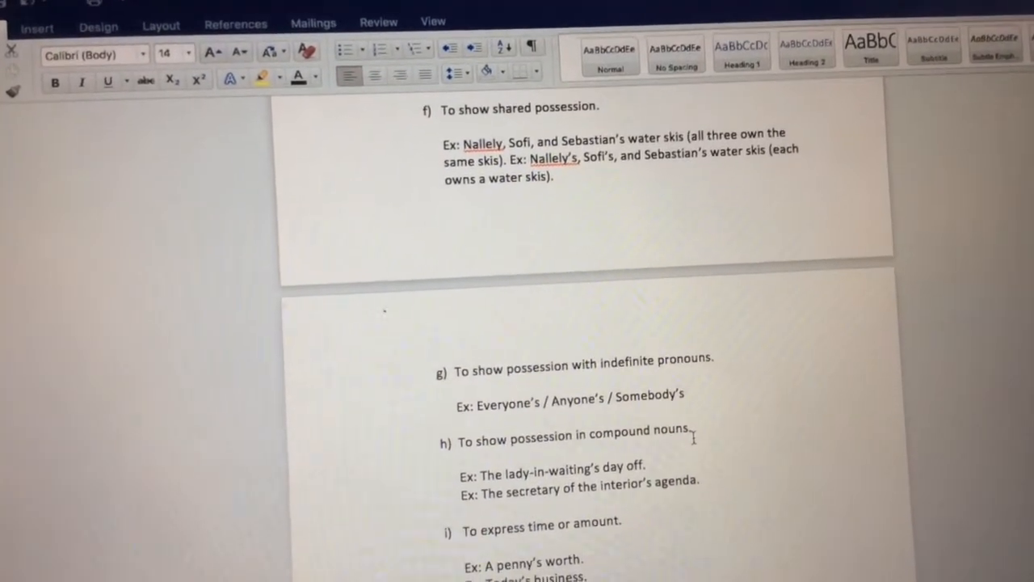
pyautogui.scroll(-3)
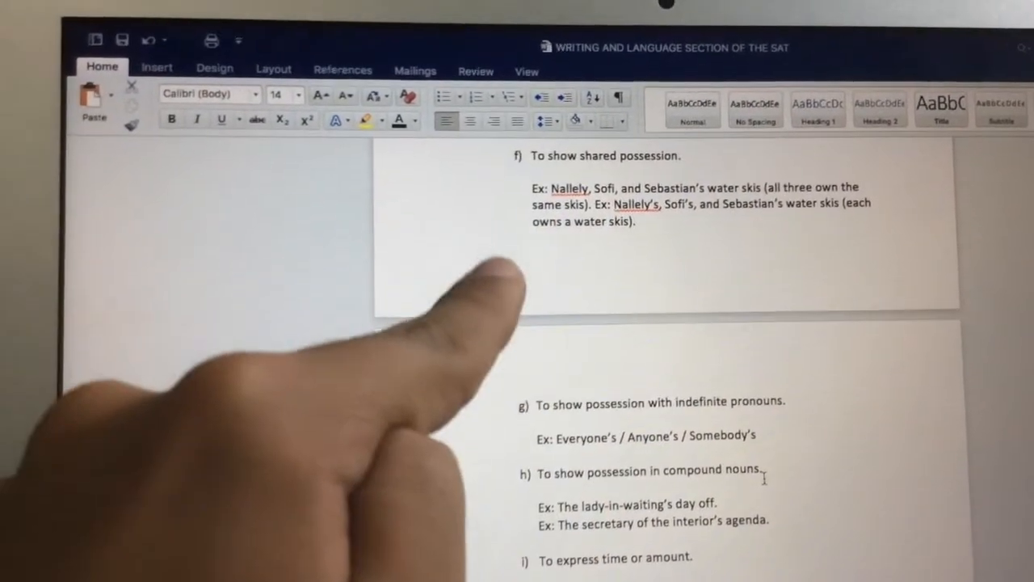
pyautogui.scroll(-3)
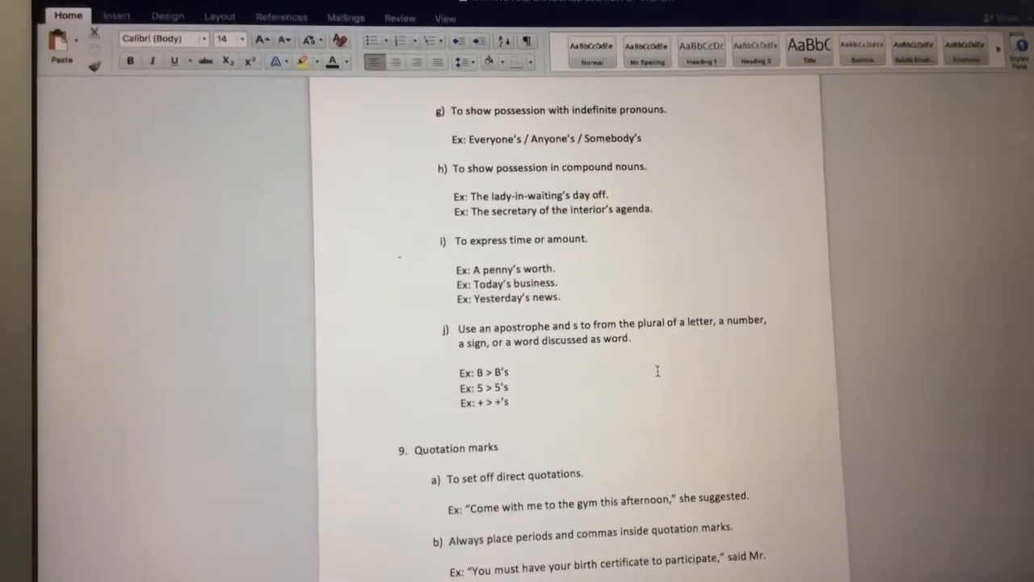
pyautogui.scroll(-3)
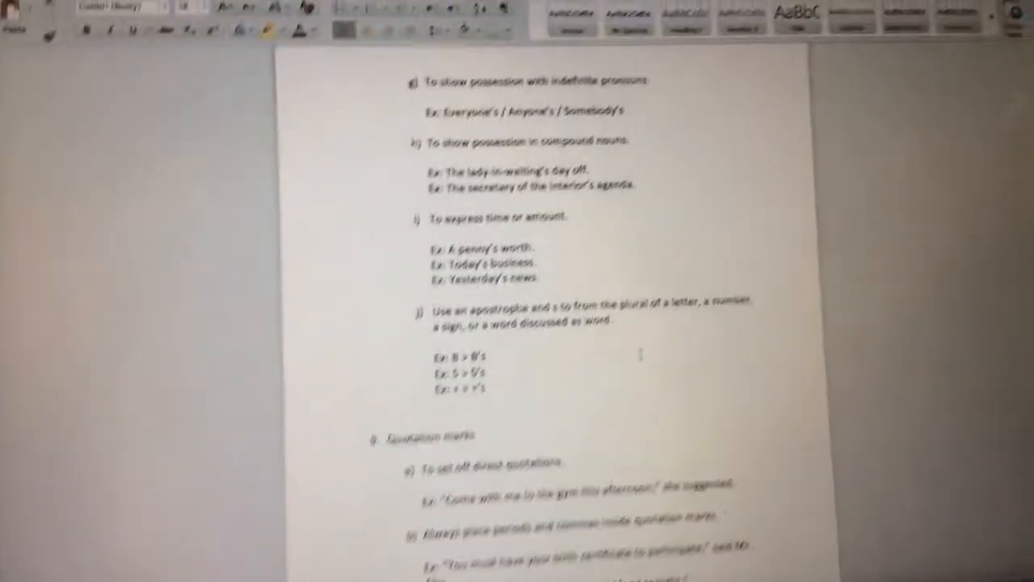
pyautogui.scroll(-3)
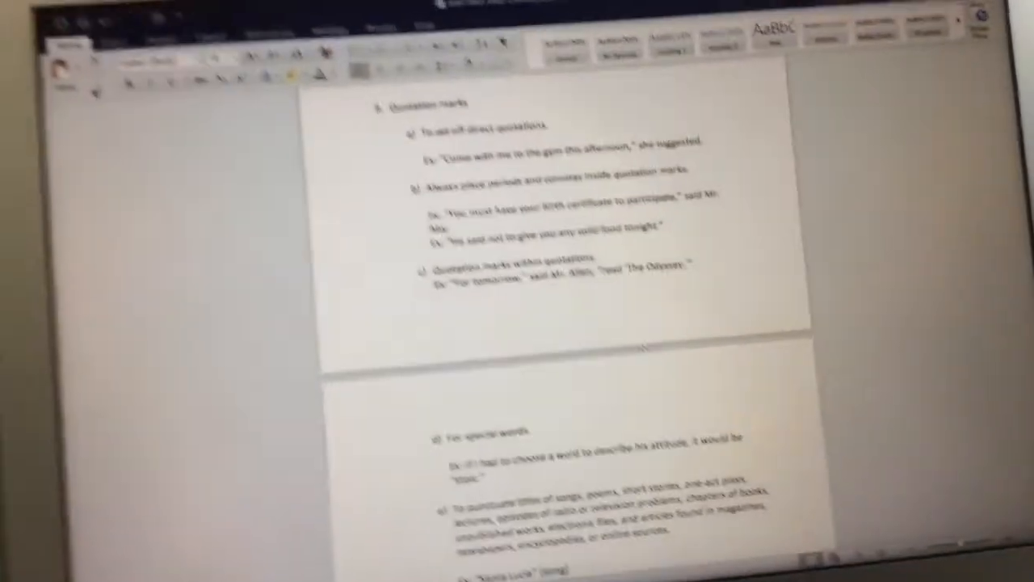
pyautogui.scroll(-3)
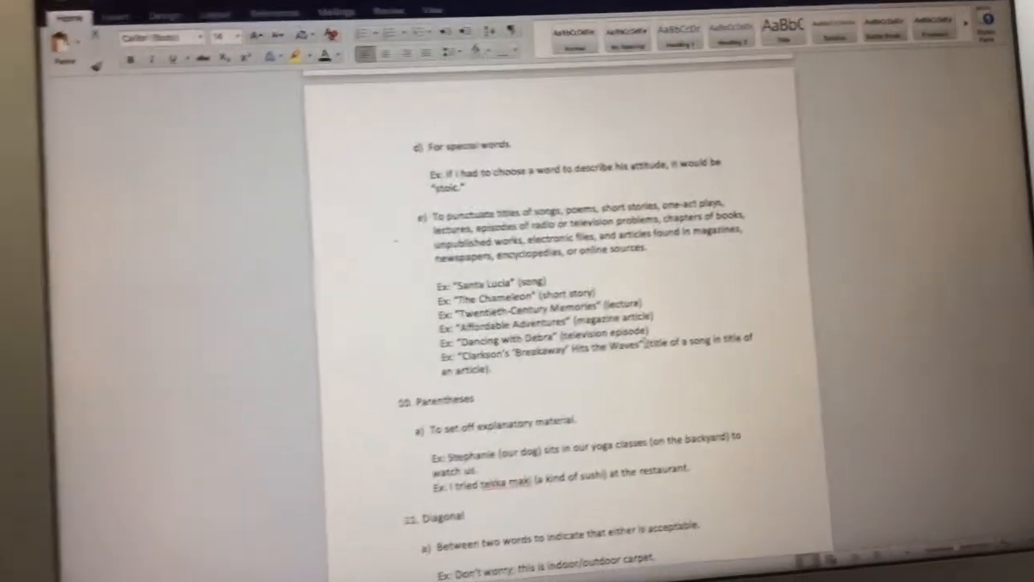
pyautogui.scroll(-3)
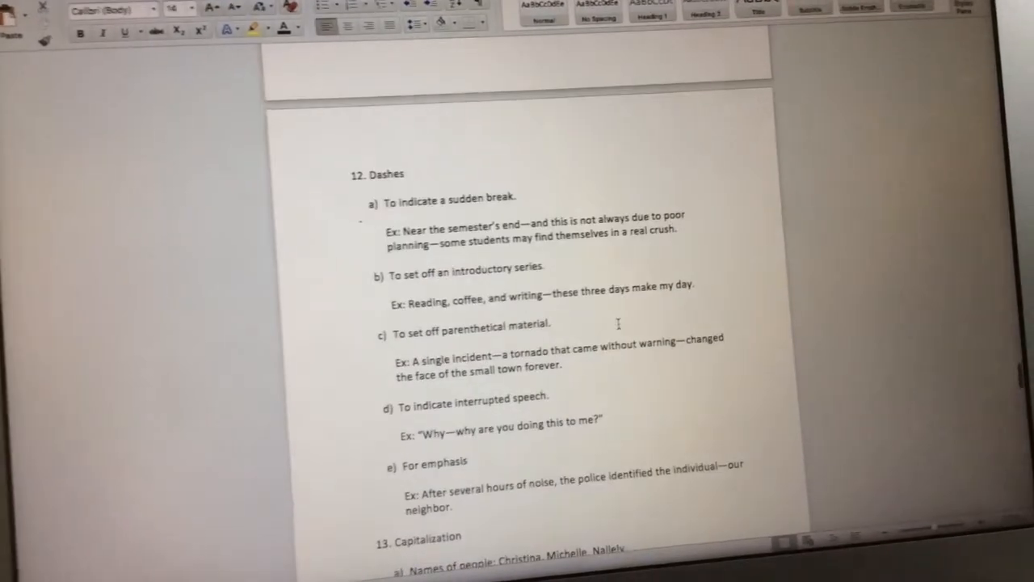
pyautogui.scroll(-3)
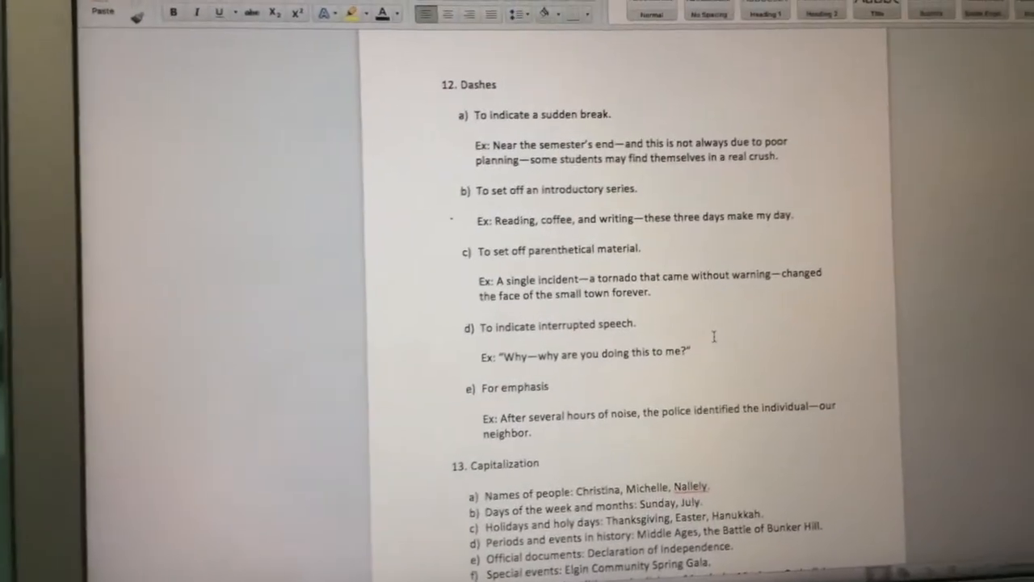
pyautogui.scroll(3)
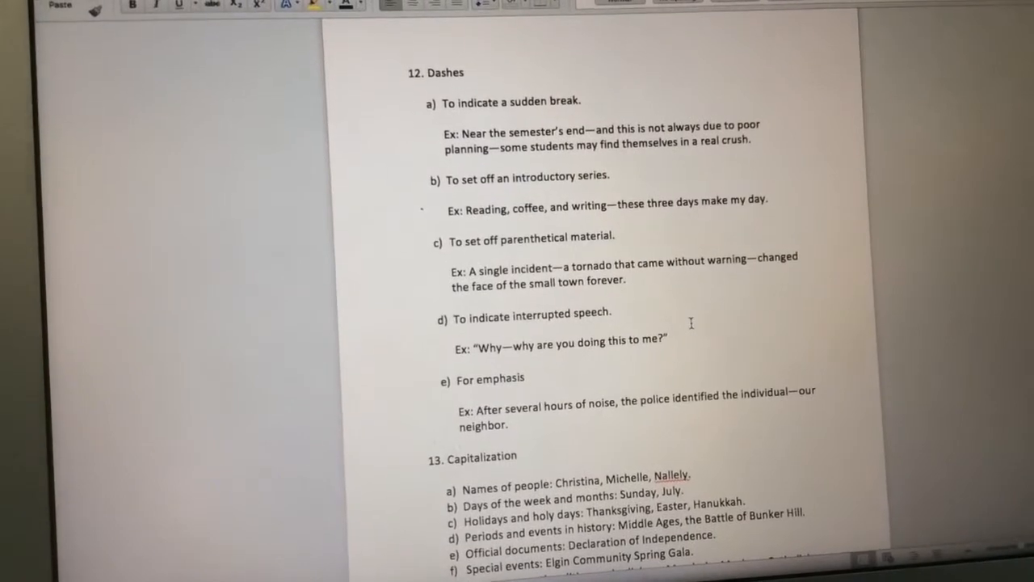
pyautogui.scroll(3)
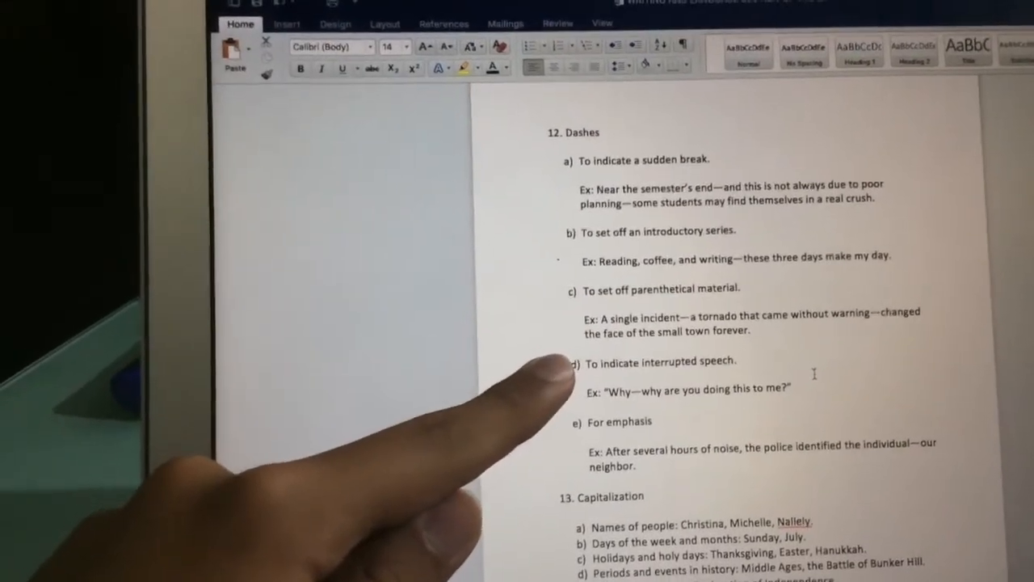
pyautogui.scroll(-3)
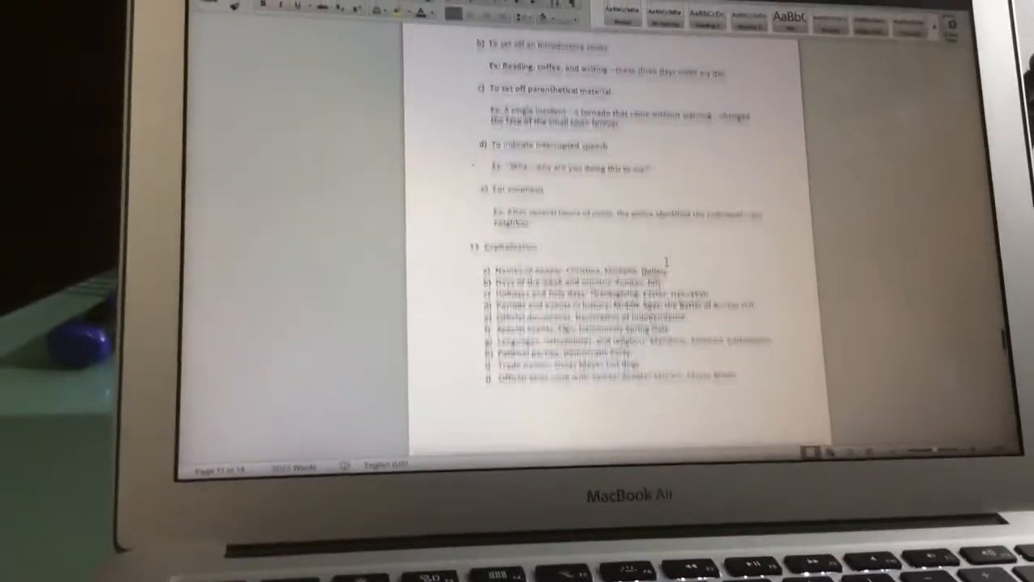
pyautogui.scroll(-3)
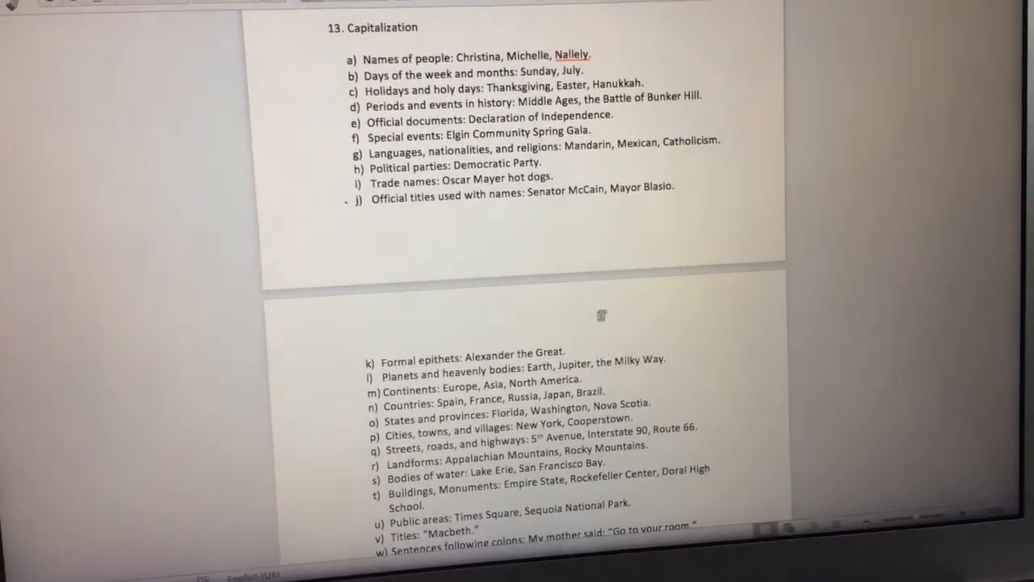
pyautogui.scroll(3)
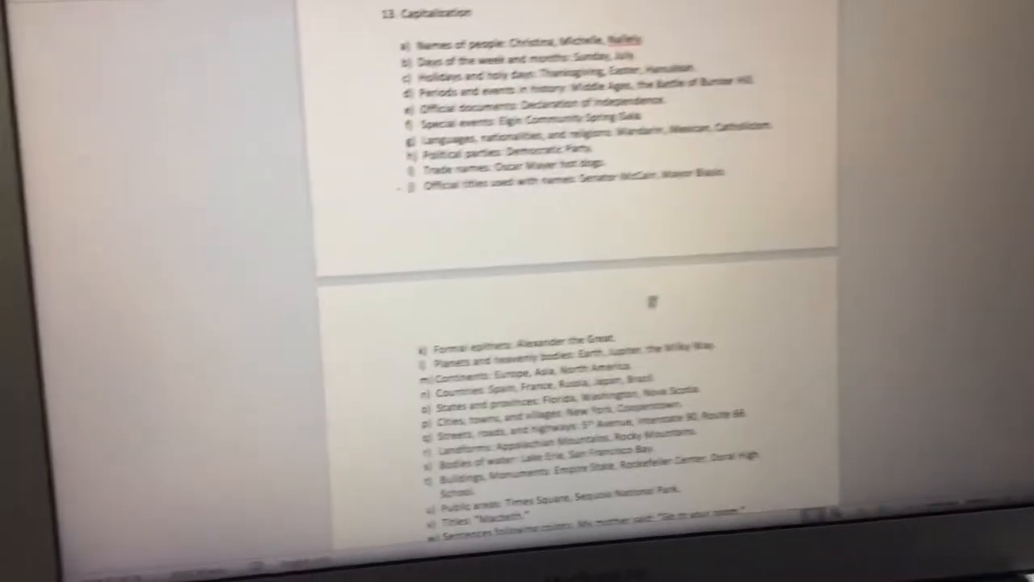
pyautogui.scroll(-3)
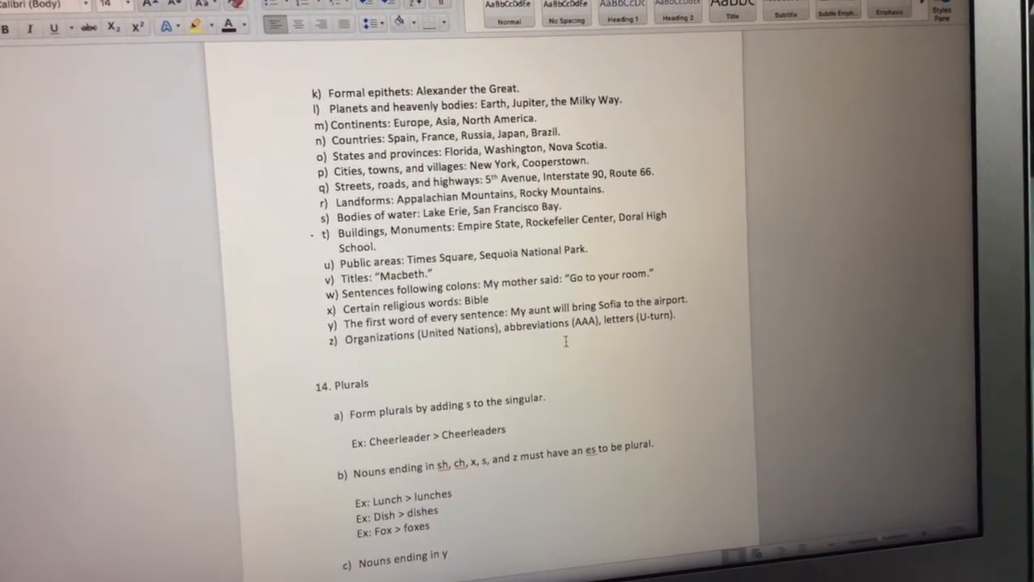
pyautogui.scroll(-3)
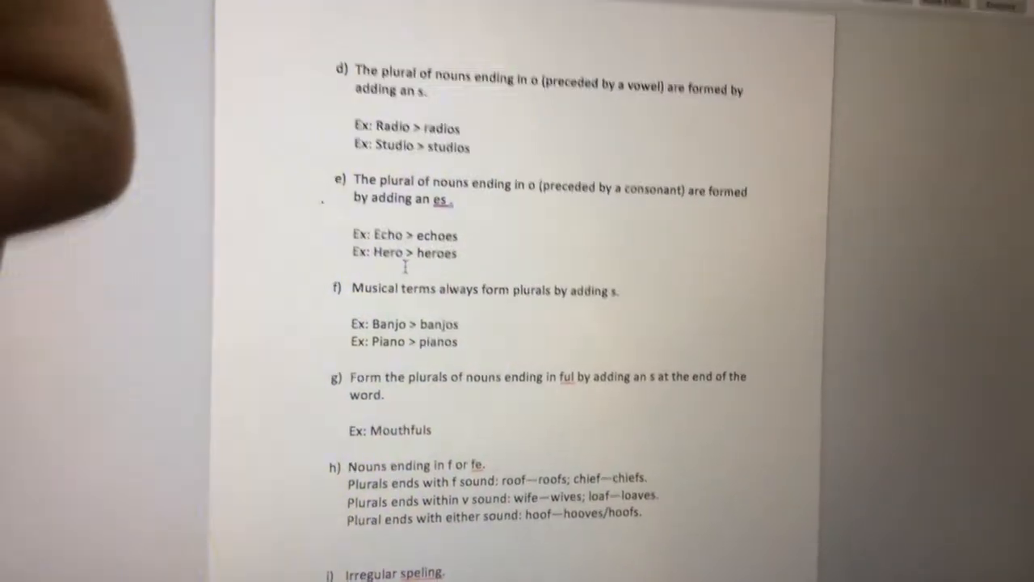
pyautogui.scroll(-3)
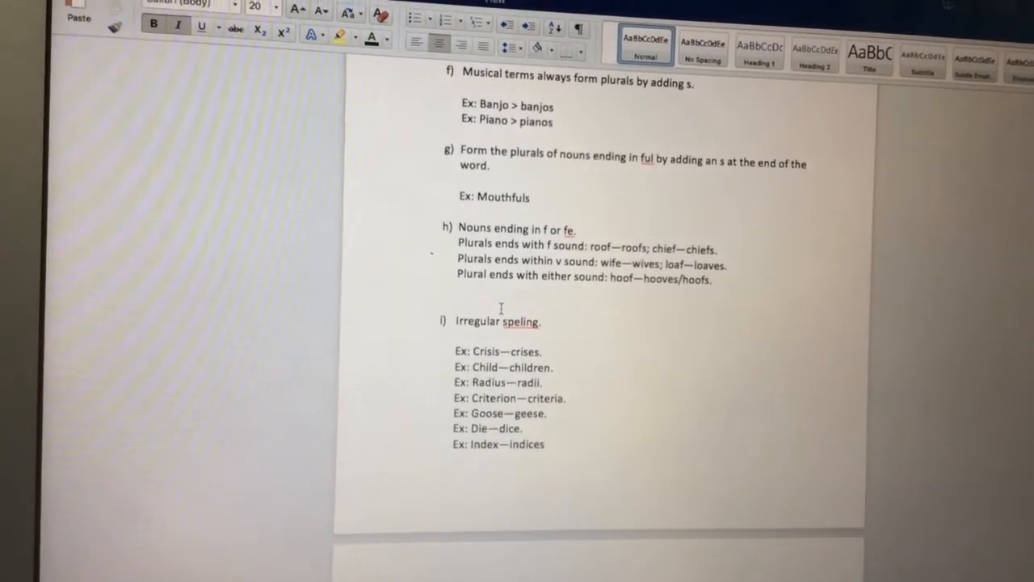
pyautogui.scroll(-3)
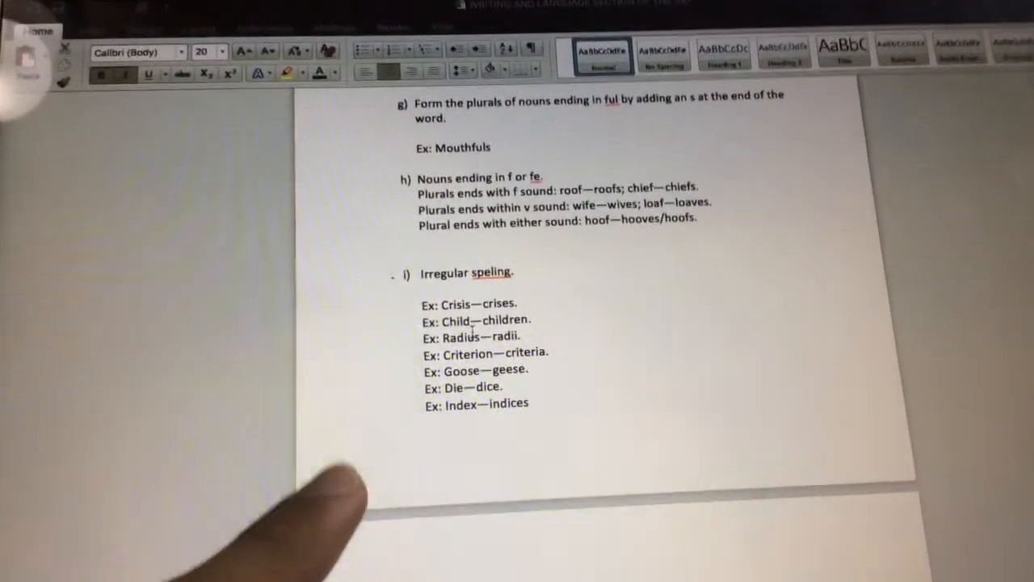
pyautogui.scroll(-3)
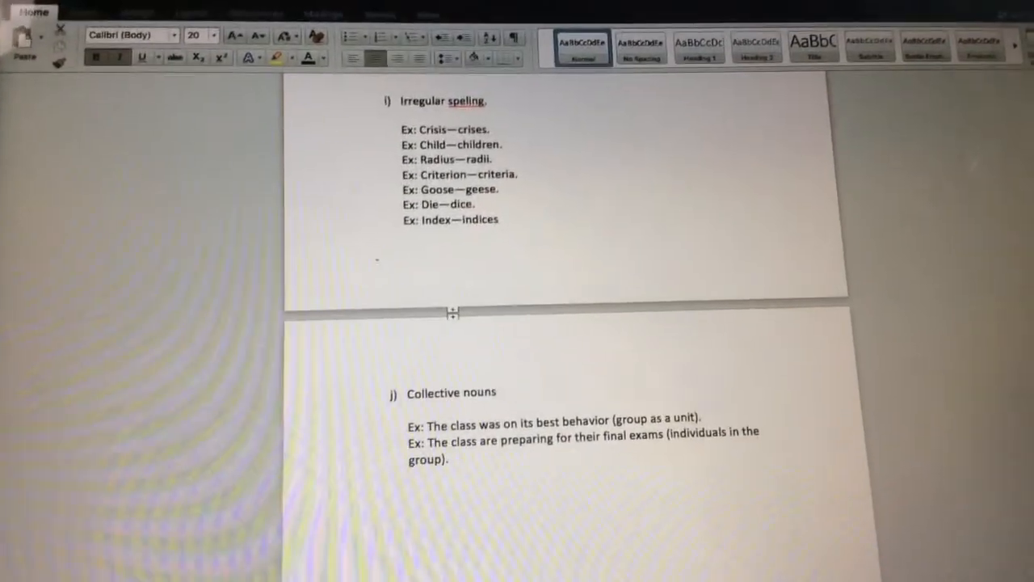